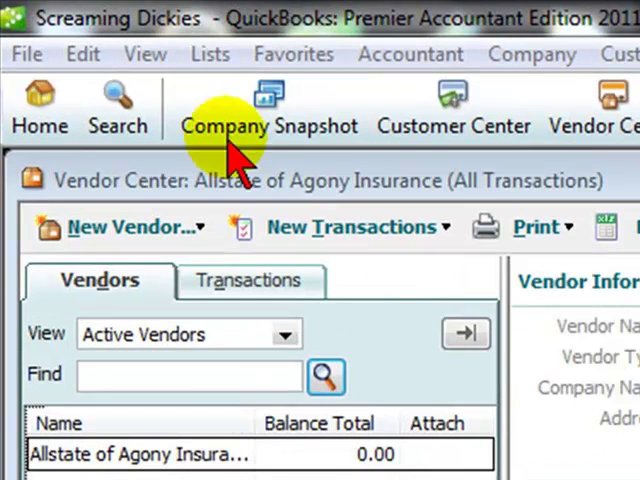
Step: Bring up the Item List and select the Doll Carriage 1 inventory assembly
{"action": "left_click", "coordinate": [210, 54]}
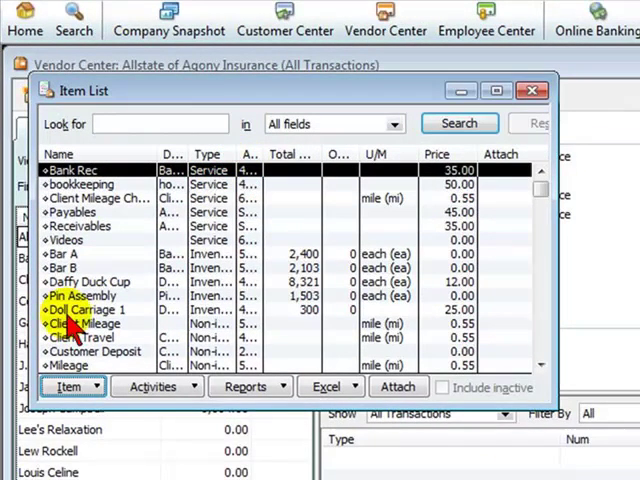
{"action": "left_click", "coordinate": [84, 308]}
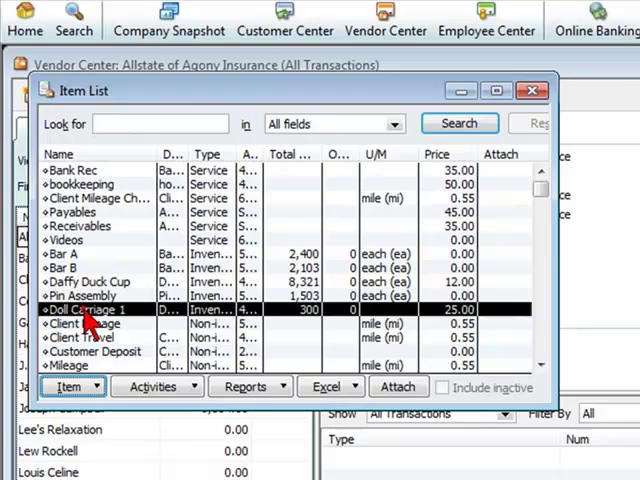
Step: Open Doll Carriage 1 for editing to review its bill of materials: Bar A, Bar B, Pin Assembly
{"action": "double_click", "coordinate": [90, 310]}
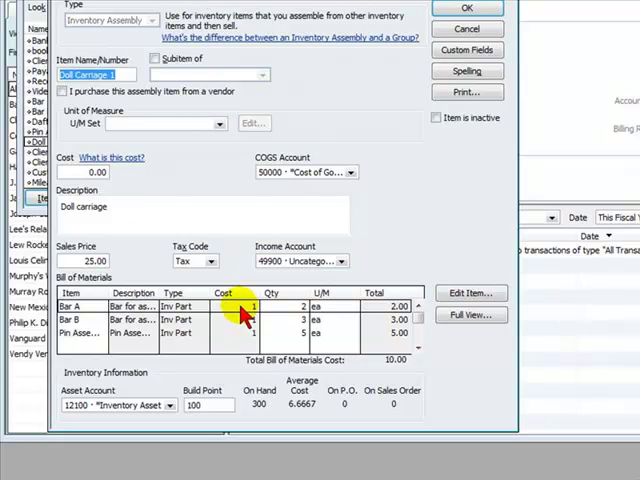
{"action": "mouse_move", "coordinate": [220, 332]}
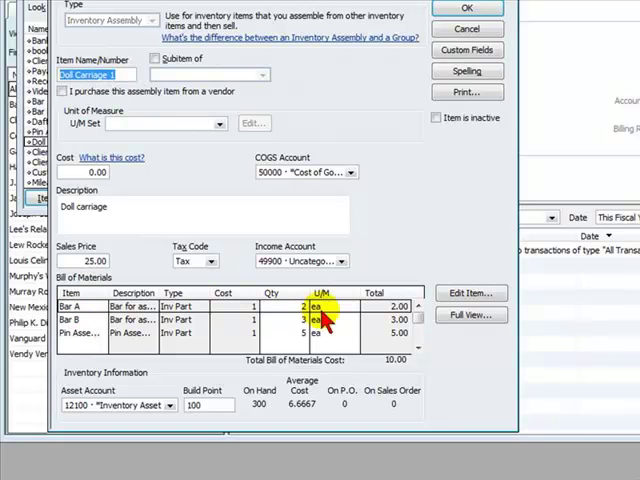
{"action": "mouse_move", "coordinate": [130, 370]}
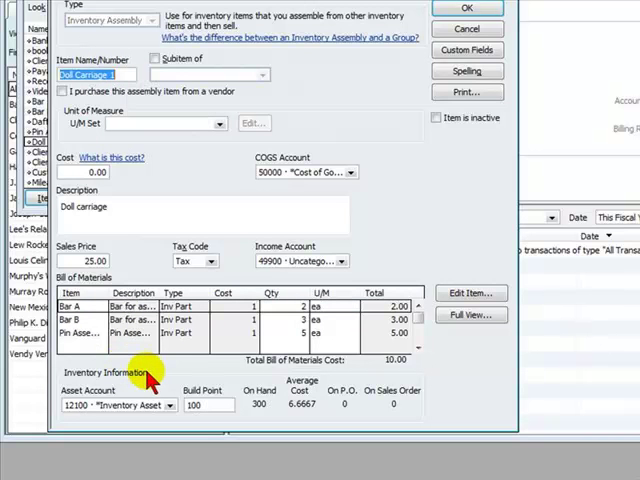
{"action": "mouse_move", "coordinate": [190, 190]}
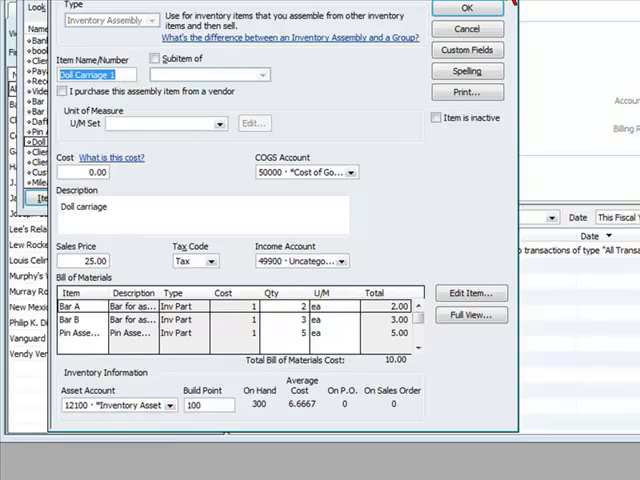
Step: Close Edit Item and the Item List, then start a blank Build Assemblies transaction from Vendors
{"action": "left_click", "coordinate": [464, 8]}
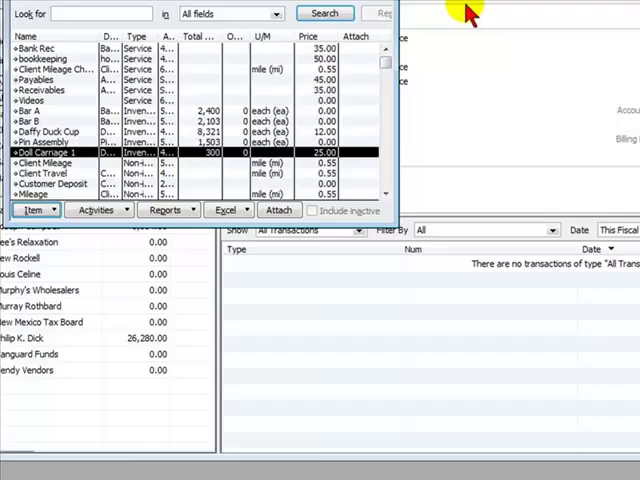
{"action": "left_click", "coordinate": [238, 24]}
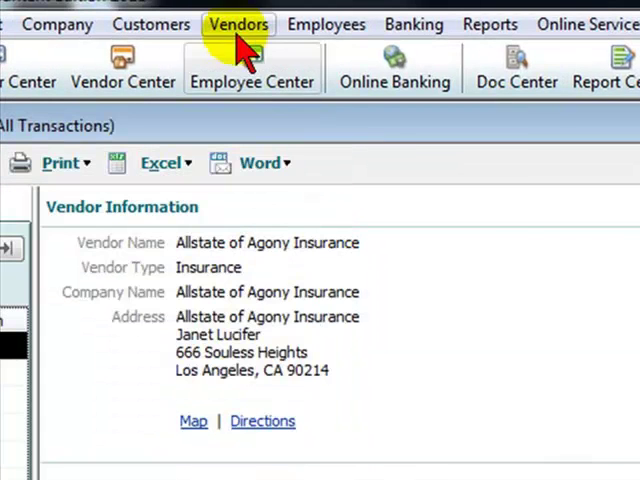
{"action": "left_click", "coordinate": [238, 24]}
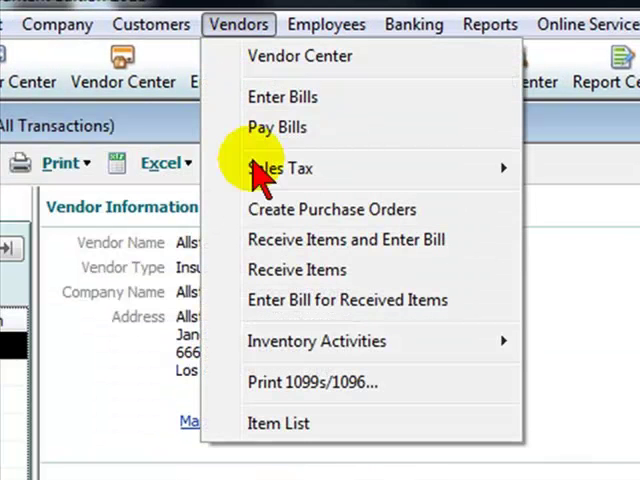
{"action": "mouse_move", "coordinate": [316, 340]}
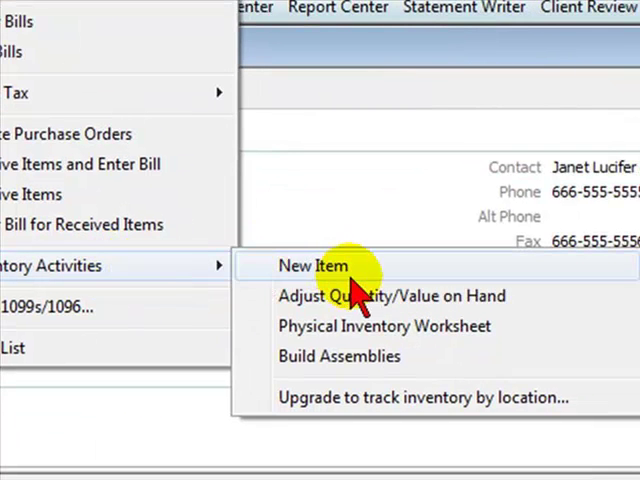
{"action": "left_click", "coordinate": [312, 264]}
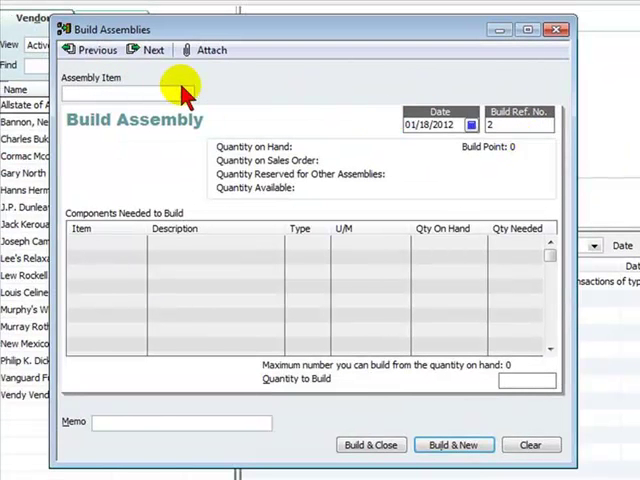
Step: Choose Doll Carriage 1 as the assembly item, listing Bar A, Bar B and Pin Assembly components
{"action": "left_click", "coordinate": [184, 92]}
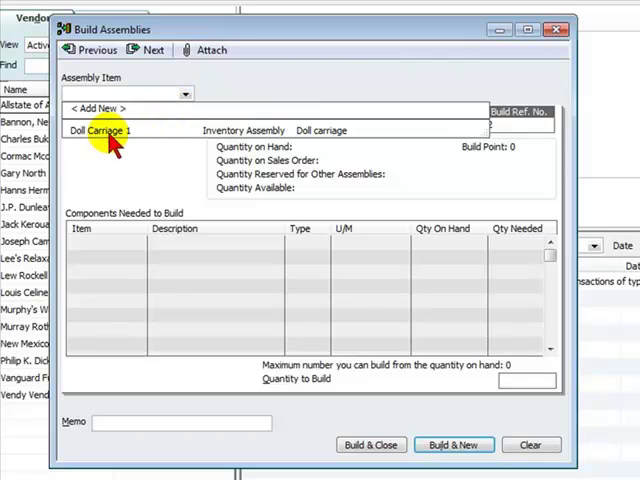
{"action": "left_click", "coordinate": [108, 130]}
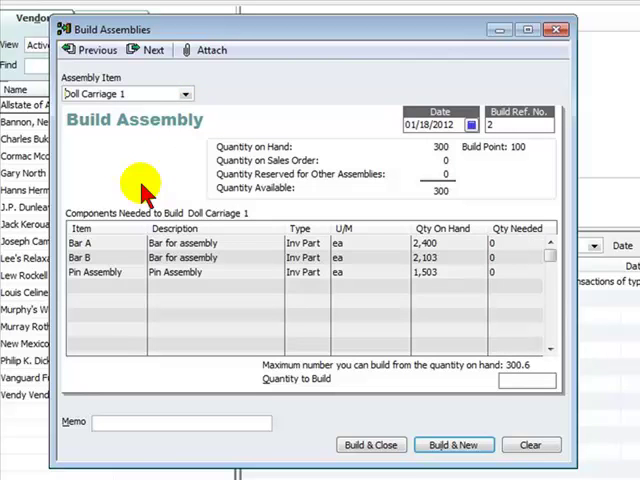
{"action": "mouse_move", "coordinate": [178, 250]}
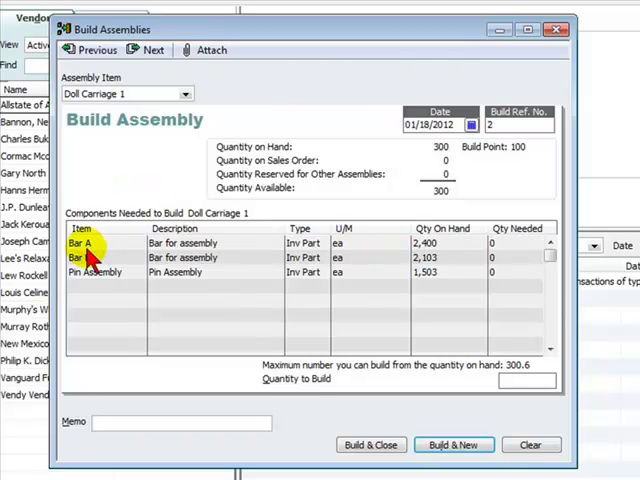
{"action": "left_click", "coordinate": [96, 272]}
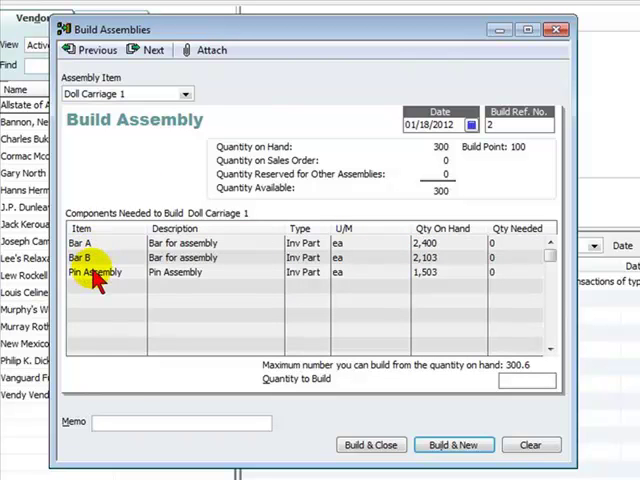
{"action": "mouse_move", "coordinate": [160, 150]}
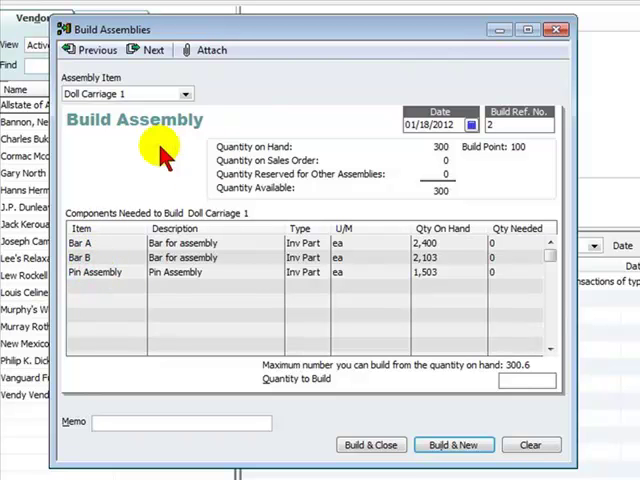
{"action": "mouse_move", "coordinate": [360, 158]}
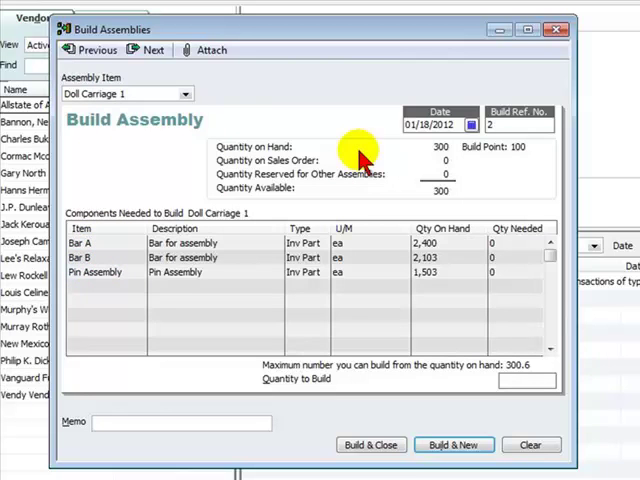
{"action": "mouse_move", "coordinate": [340, 376]}
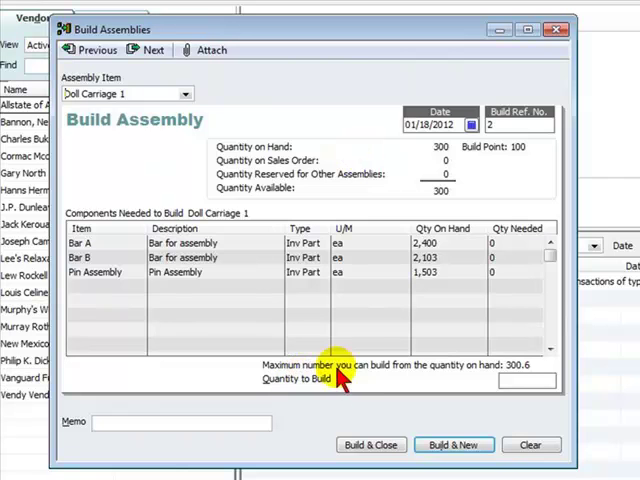
{"action": "mouse_move", "coordinate": [500, 384]}
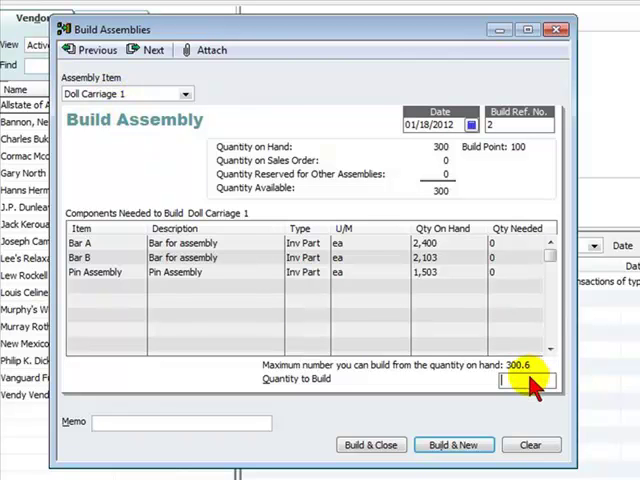
{"action": "mouse_move", "coordinate": [164, 264]}
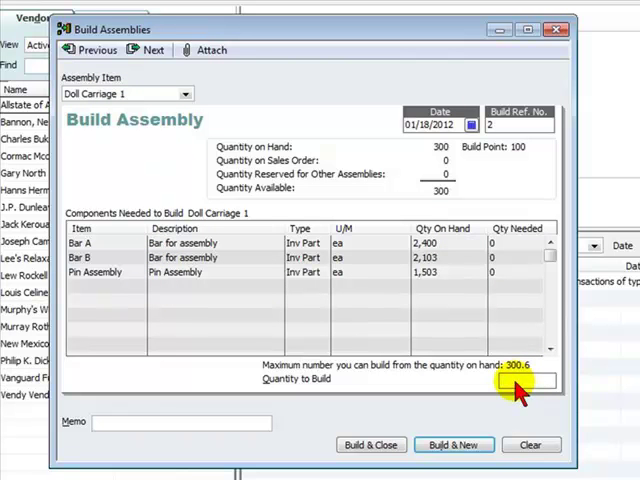
Step: Enter 100 as the quantity of Doll Carriage 1 units to build
{"action": "type", "text": "100"}
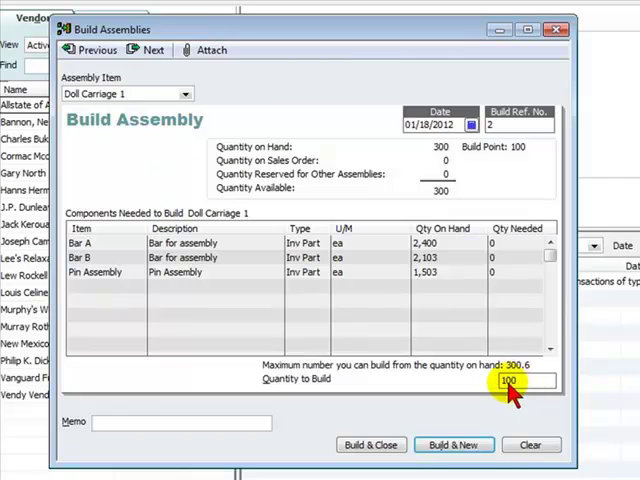
{"action": "mouse_move", "coordinate": [528, 392]}
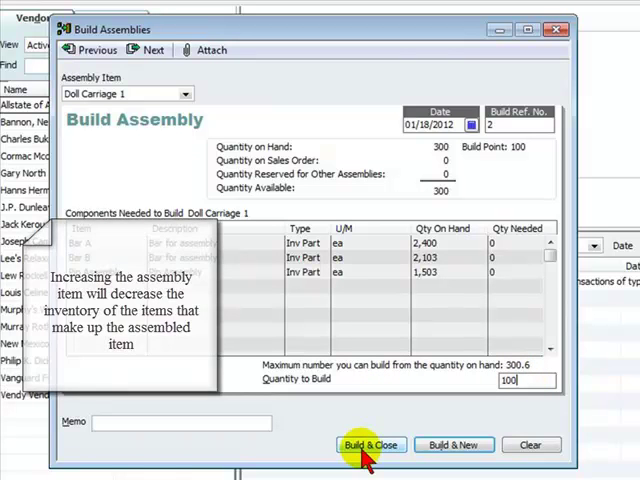
Step: Record the 100-unit Doll Carriage 1 build with Build & Close, returning to the Vendor Center
{"action": "left_click", "coordinate": [370, 444]}
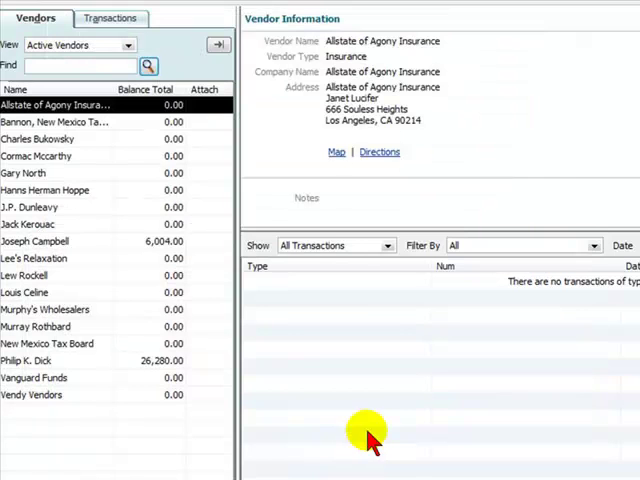
{"action": "mouse_move", "coordinate": [544, 190]}
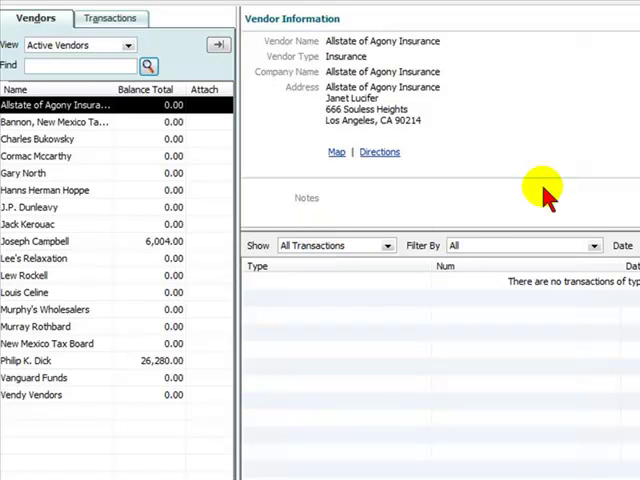